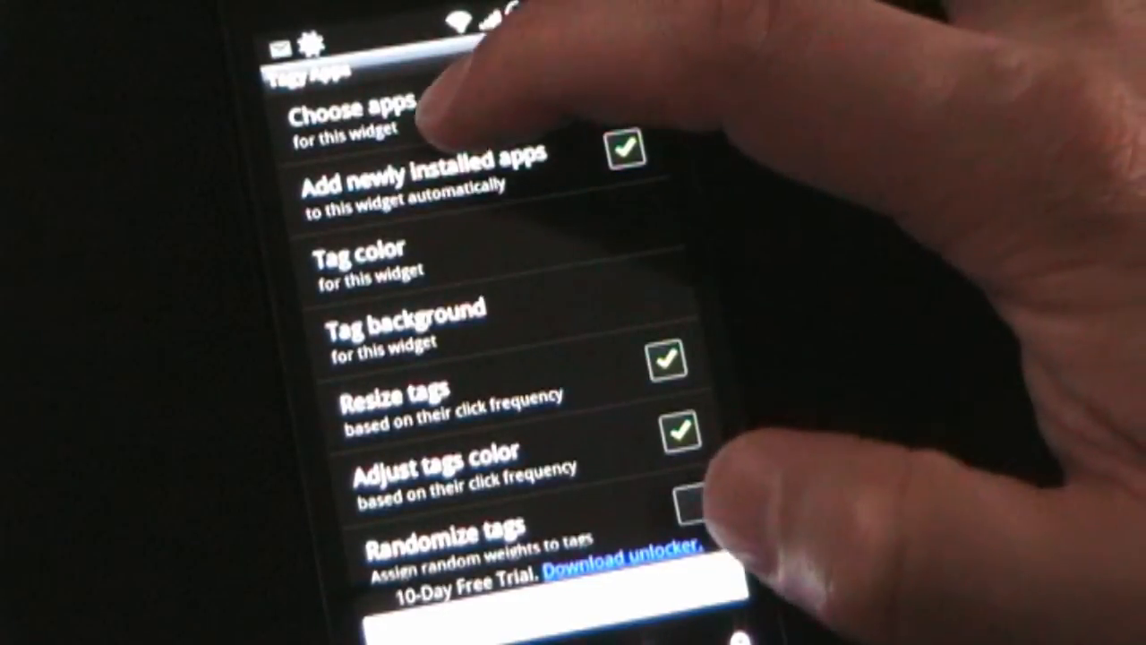
- Toggle auto-adding new apps and click-based tag resizing off and back on, leaving both enabled
click(359, 122)
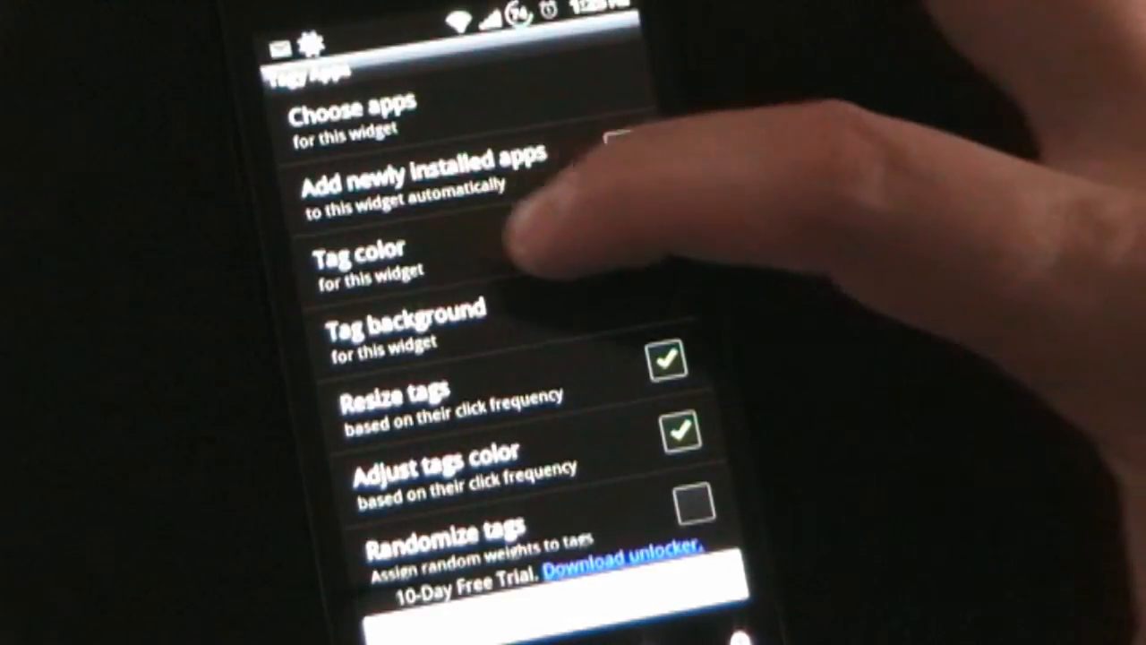
click(624, 147)
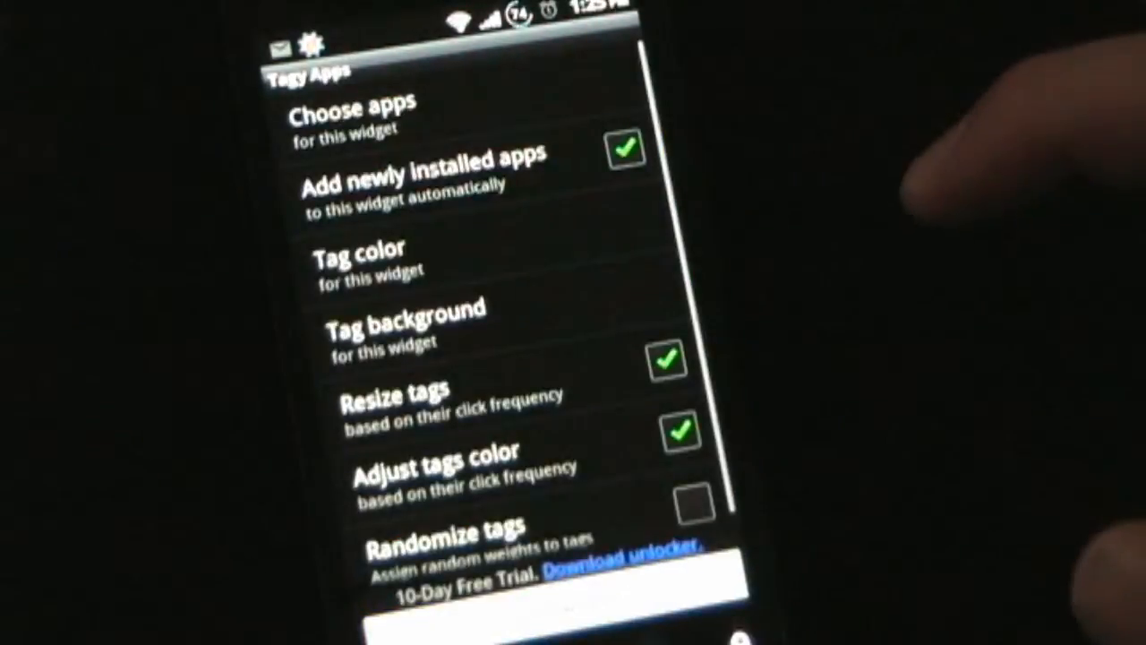
click(681, 362)
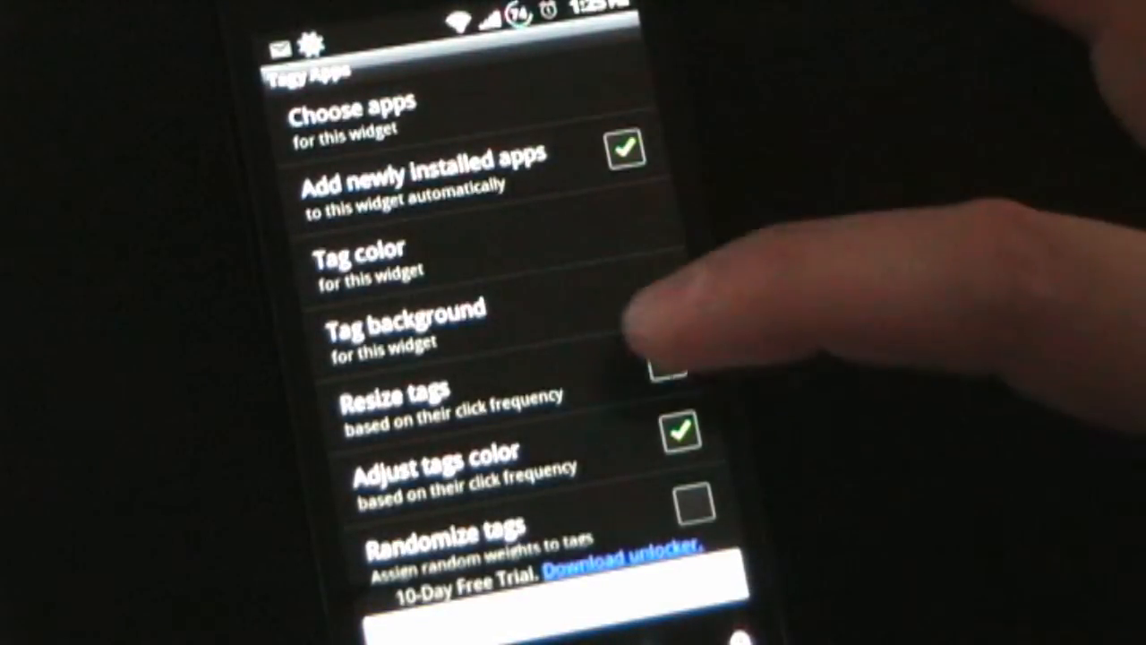
click(677, 376)
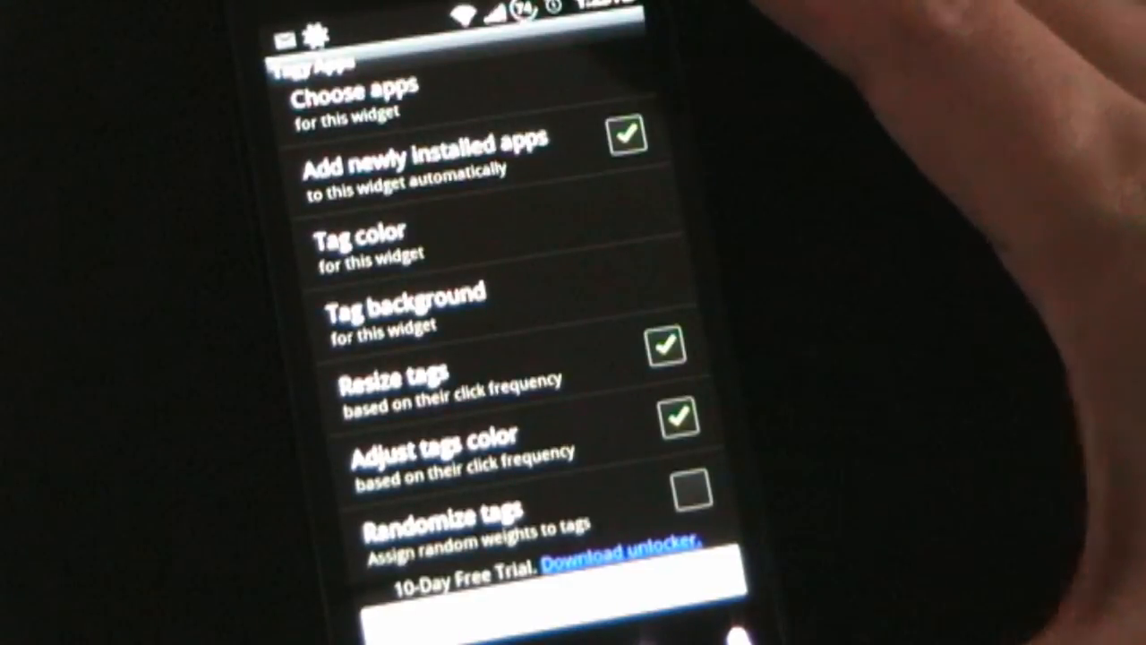
- Try the size and colour-by-clicks options again, leaving tag resizing enabled, and review remaining settings
click(674, 347)
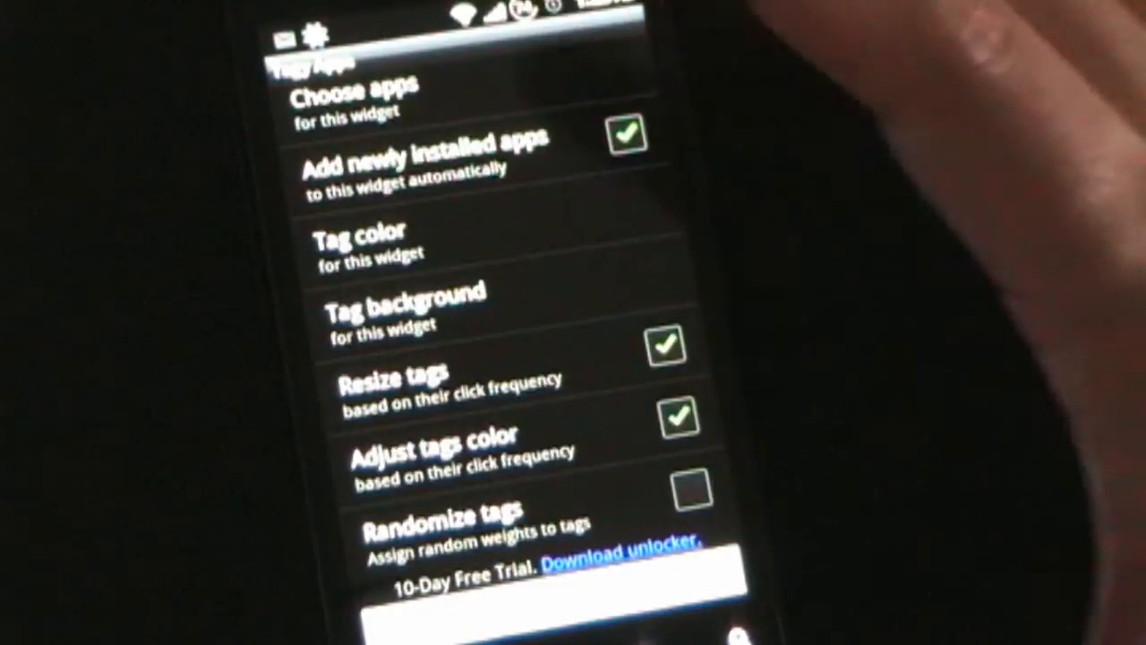
click(673, 415)
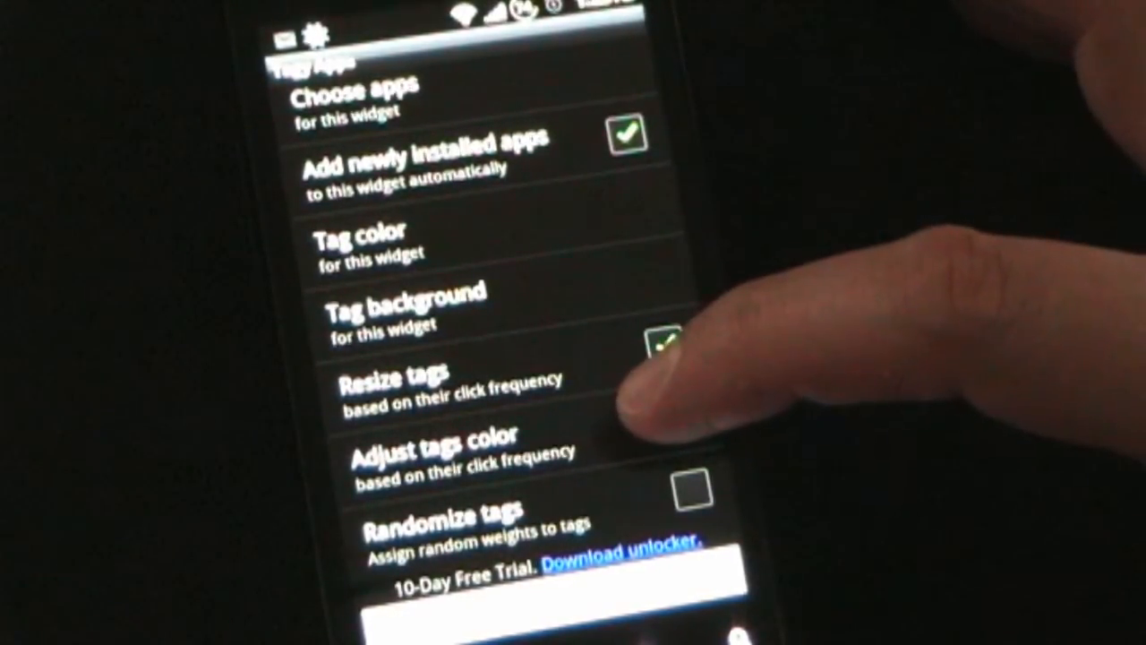
click(684, 349)
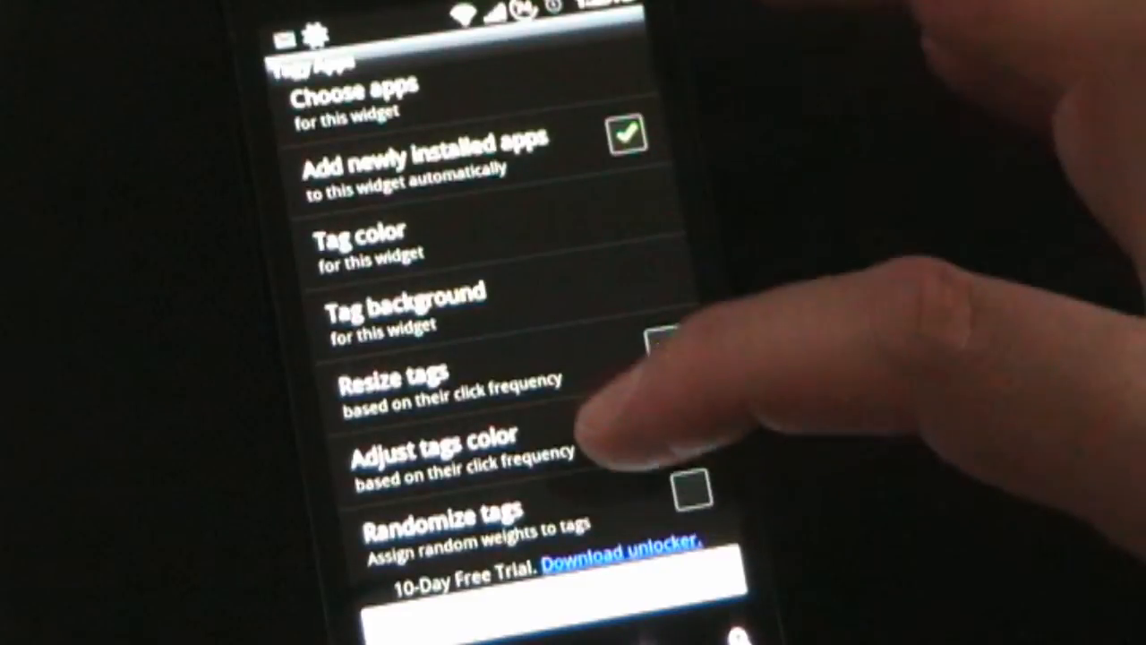
click(665, 349)
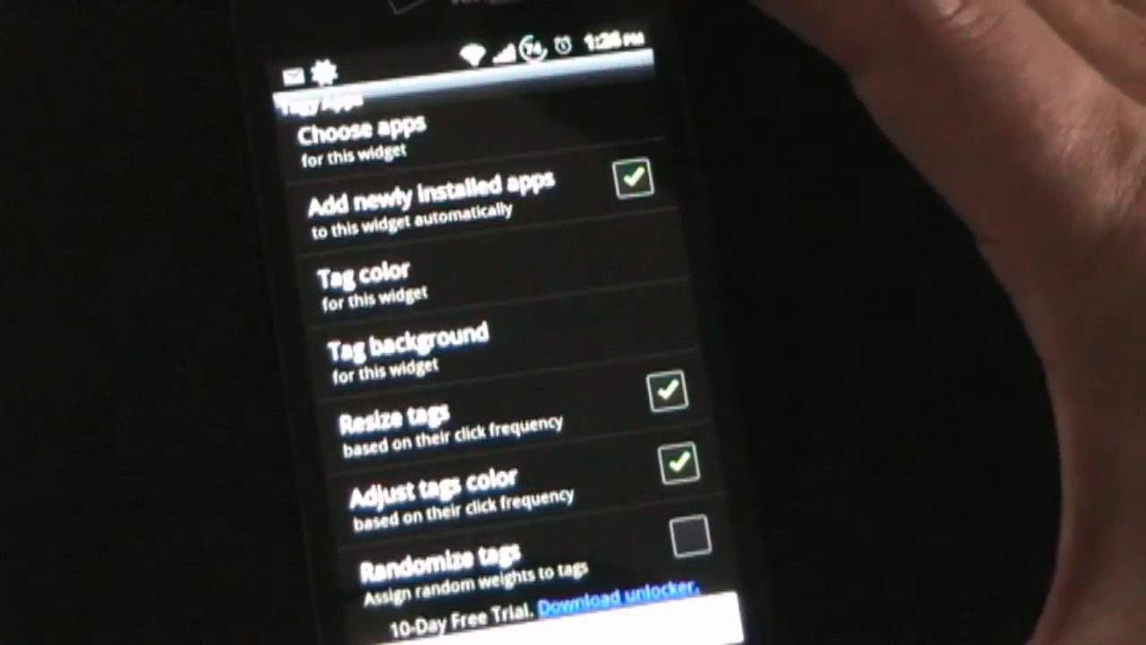
scroll(down, 3)
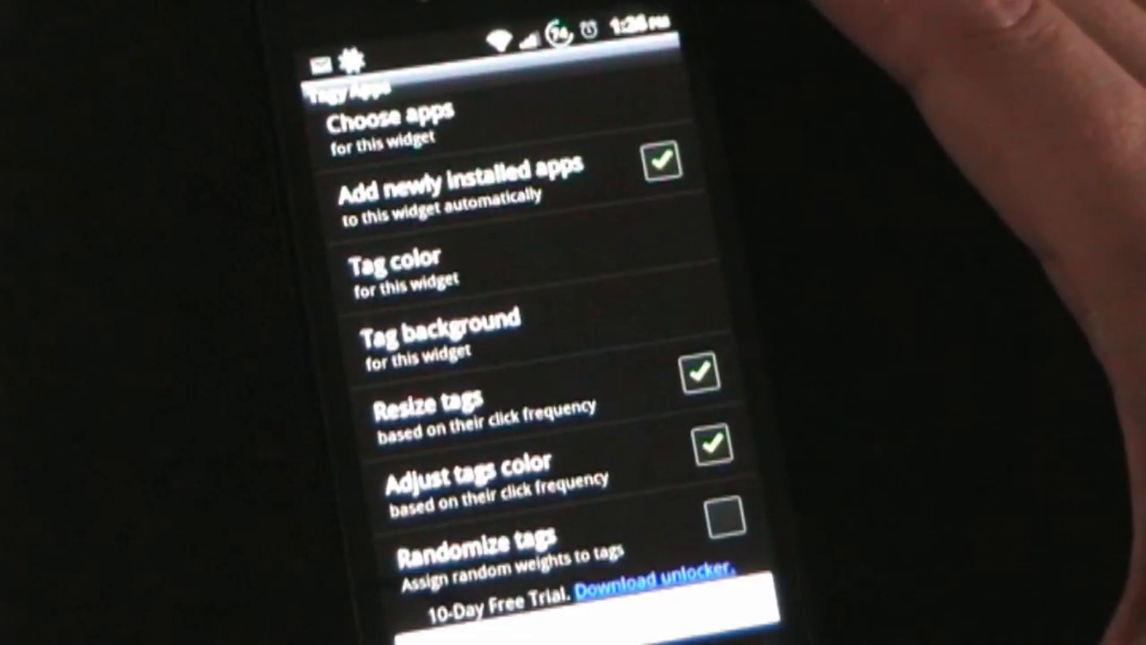
mouse_move(896, 269)
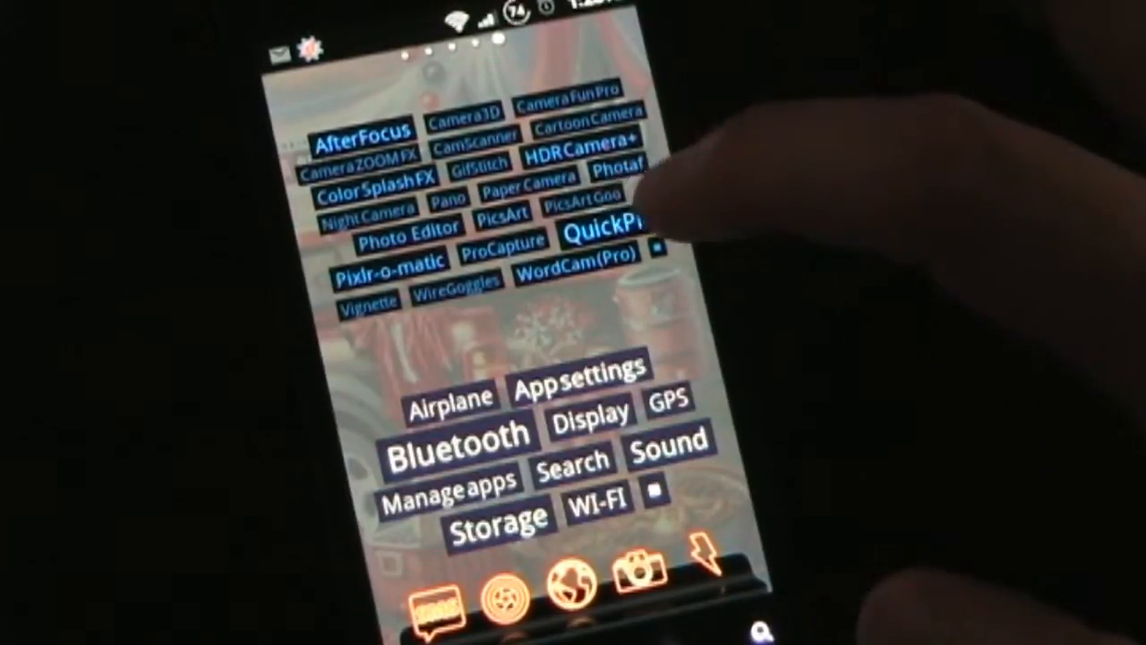
click(387, 257)
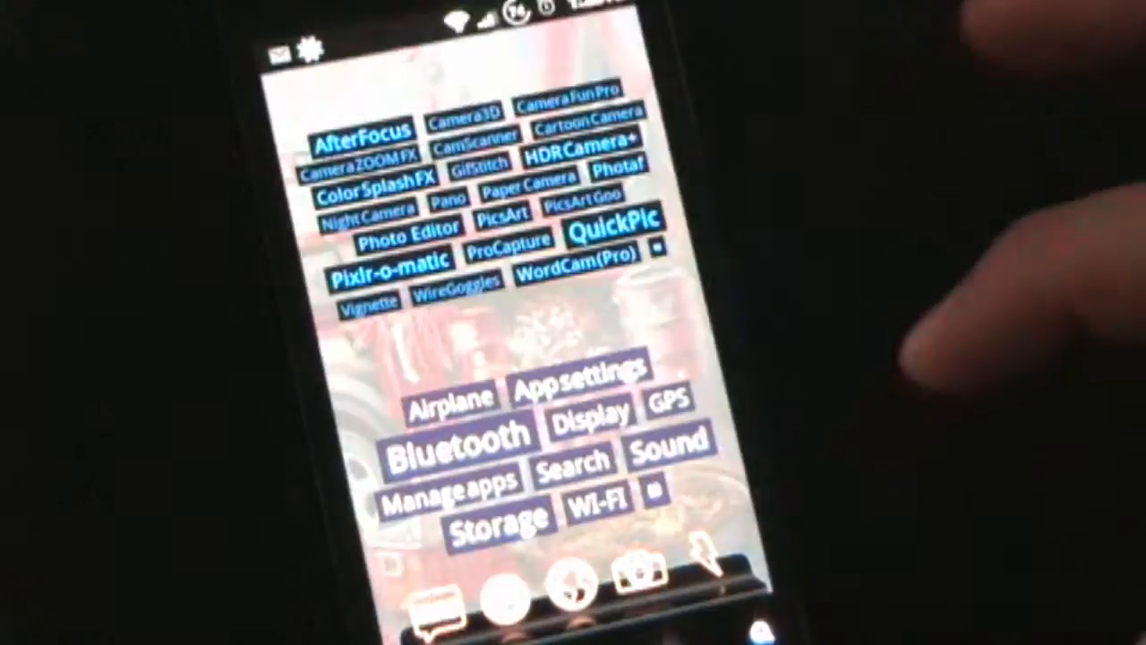
click(387, 266)
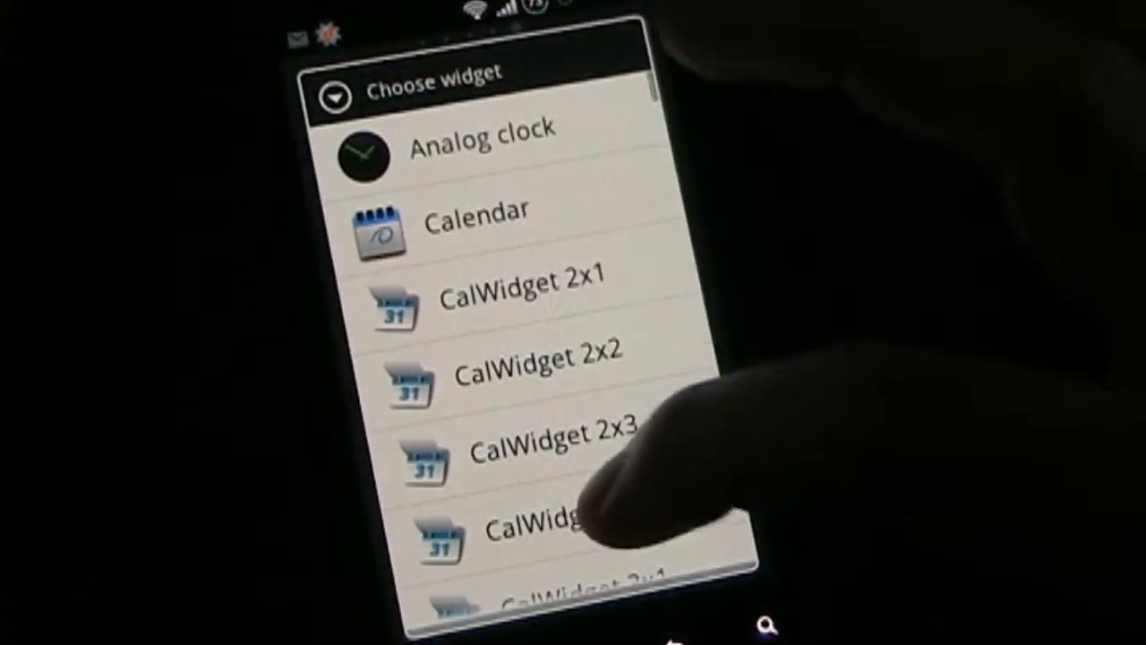
- Find Tagy Contacts 4x2 in the Choose widget list and select it
scroll(down, 3)
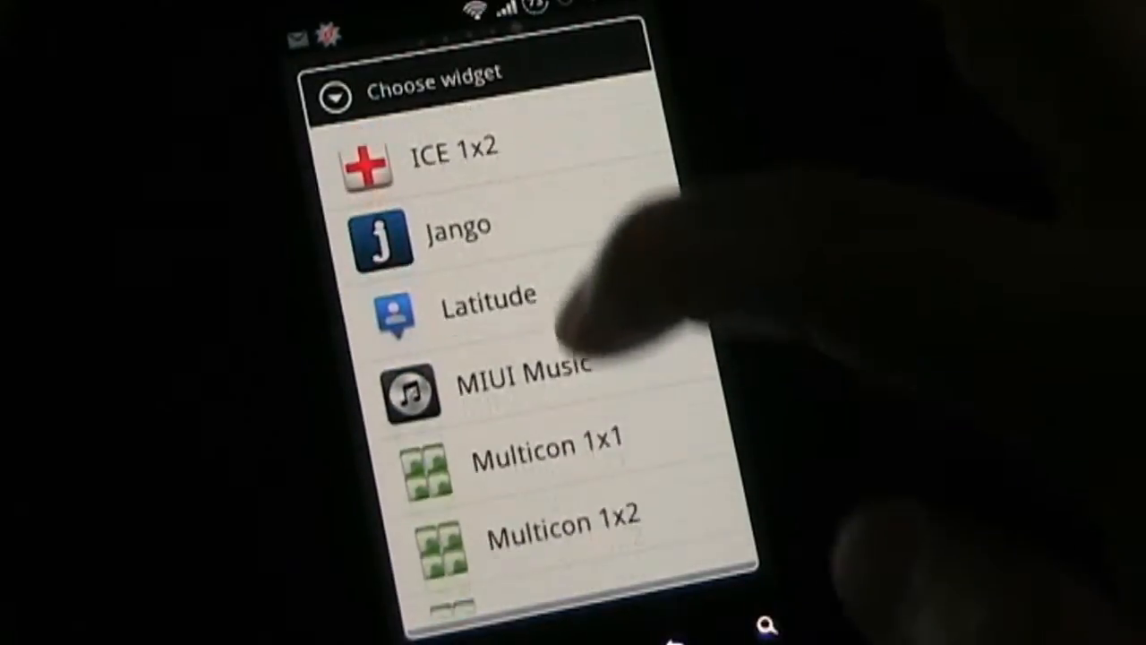
scroll(down, 3)
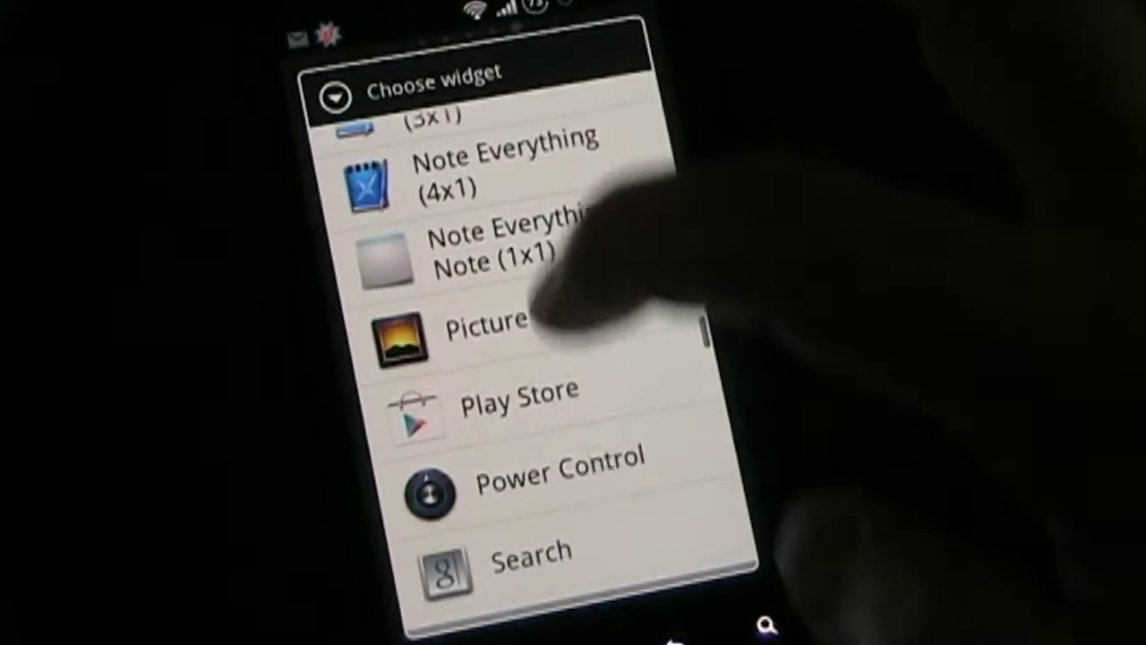
scroll(down, 3)
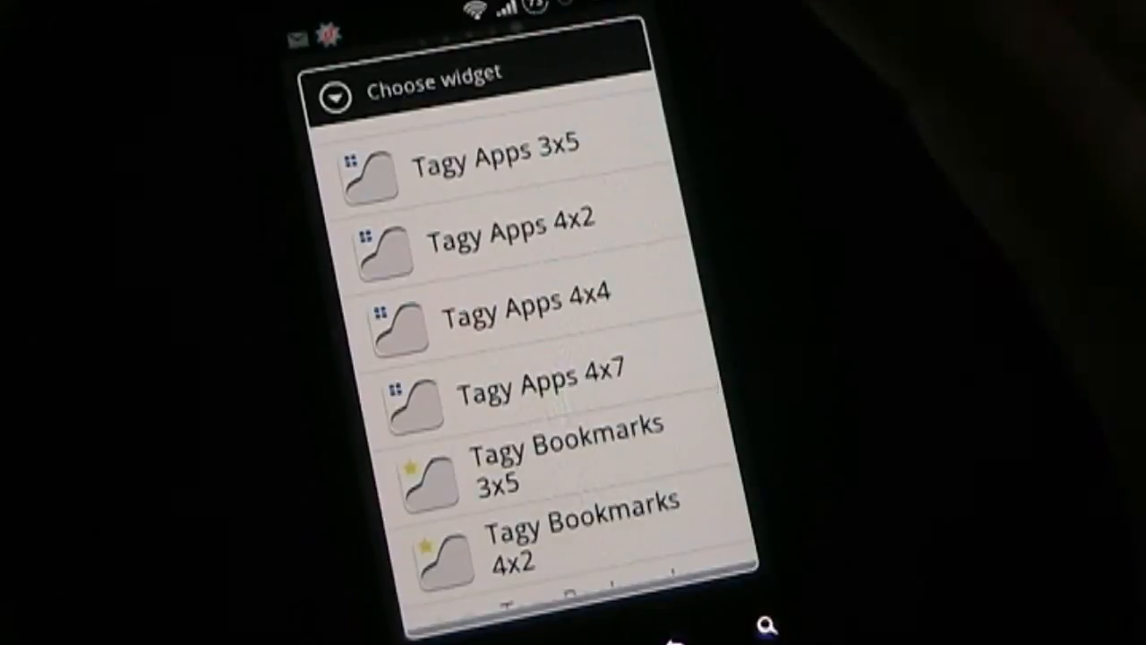
scroll(down, 3)
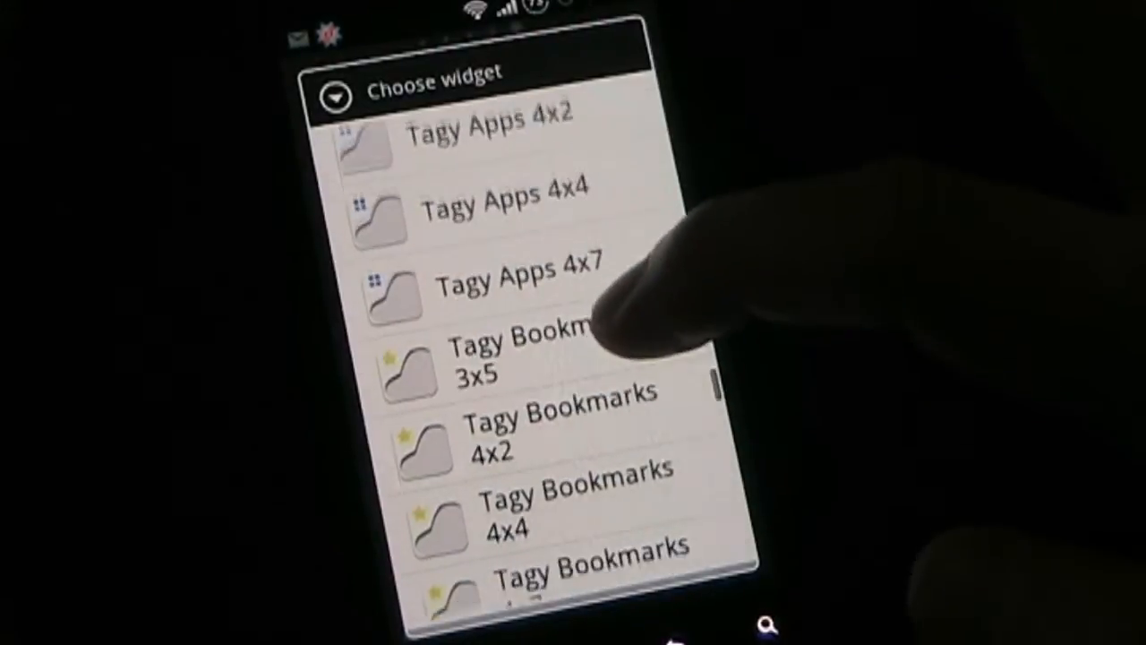
scroll(up, 3)
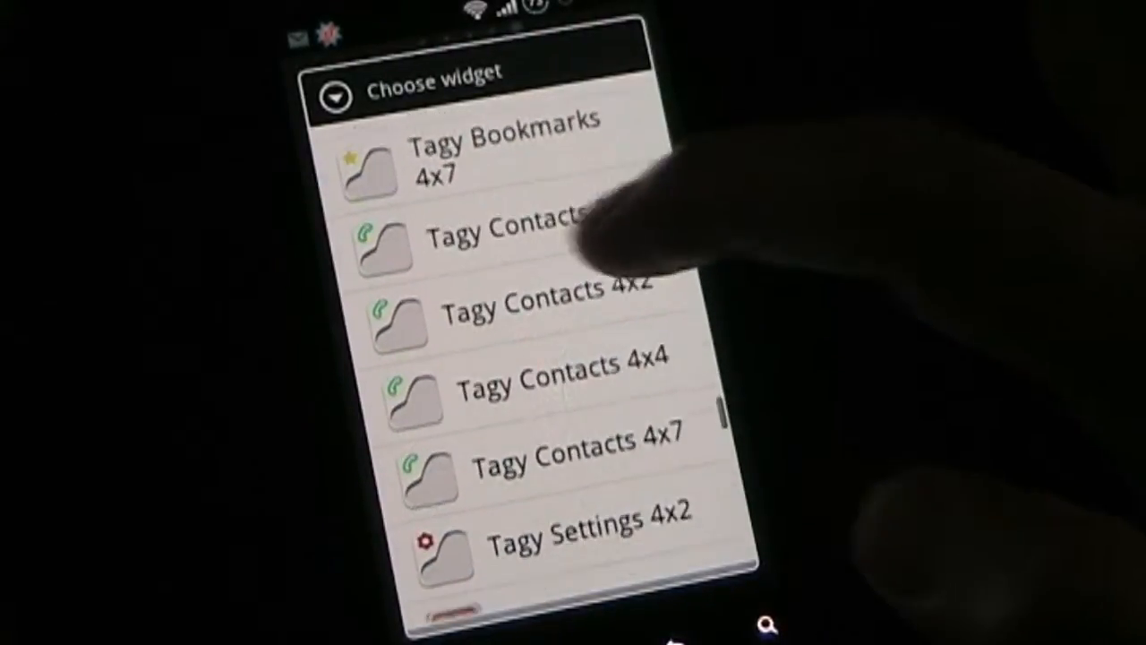
scroll(down, 3)
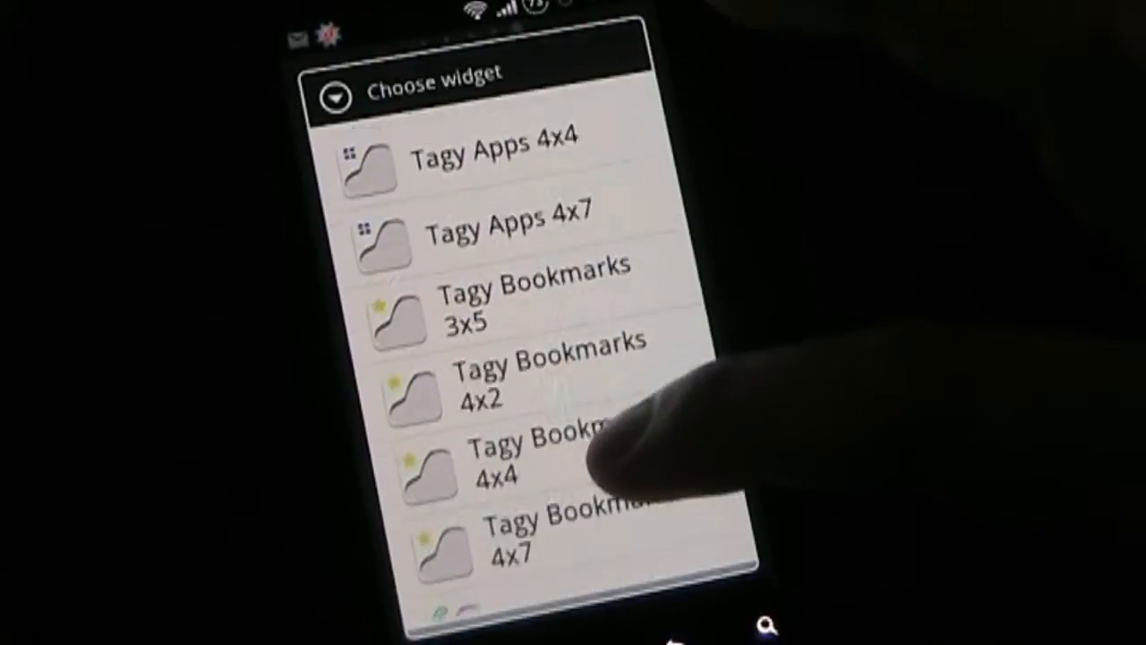
scroll(down, 3)
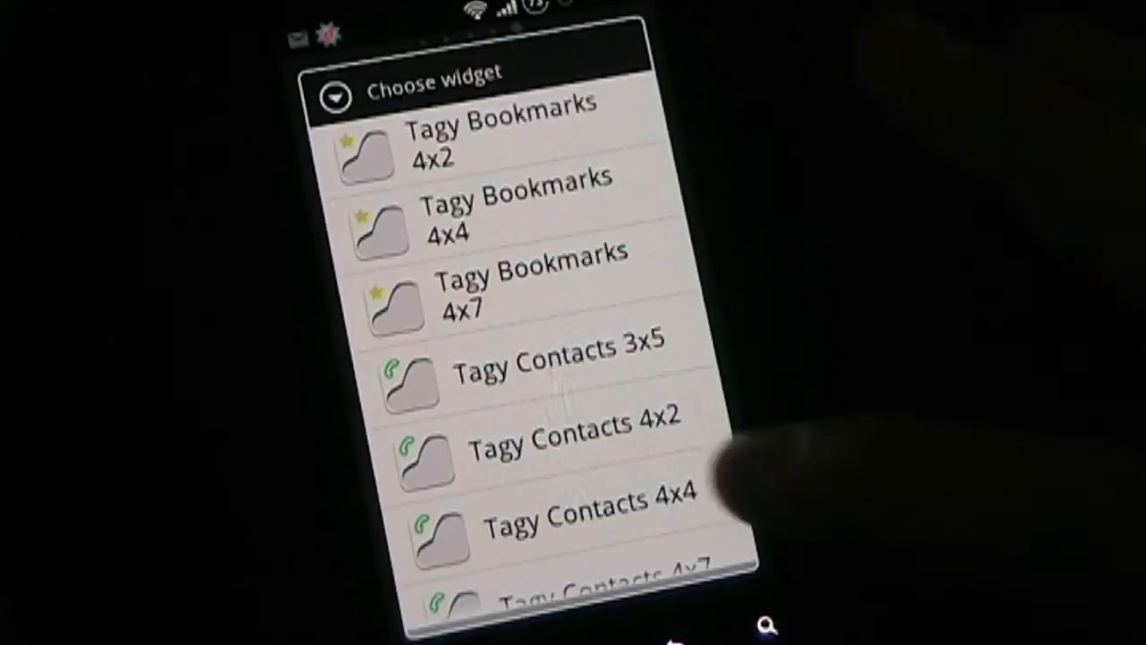
click(573, 523)
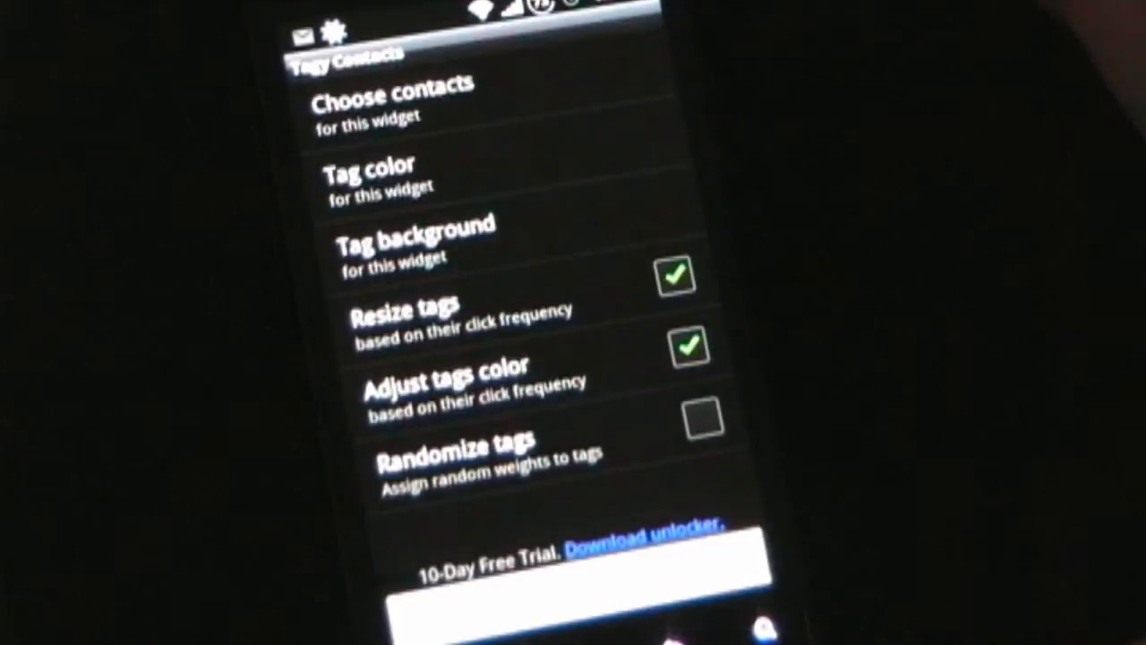
- Open Choose contacts from the Tagy Contacts settings screen
click(391, 99)
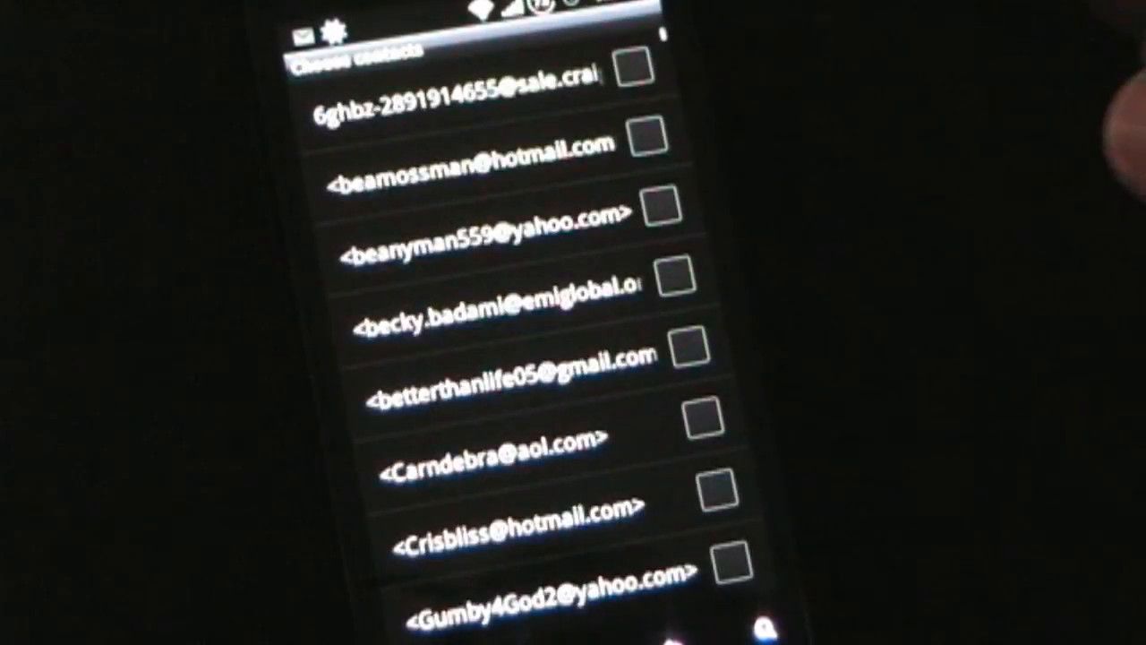
- Browse the contact list for the widget, return to settings and open Tag color
scroll(up, 3)
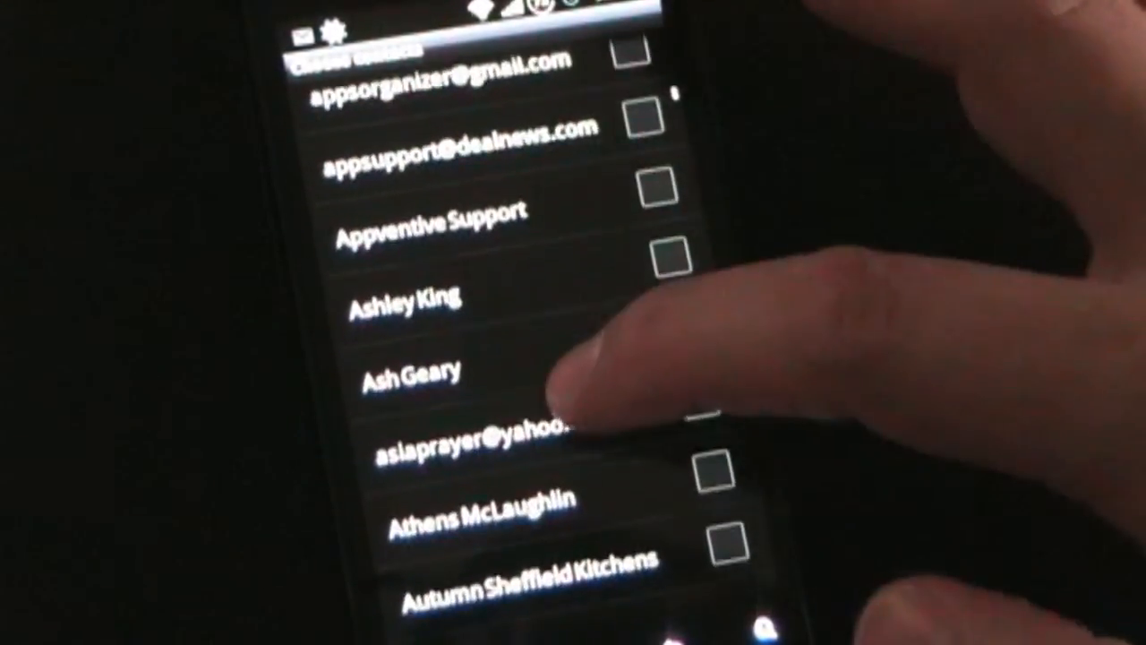
scroll(down, 3)
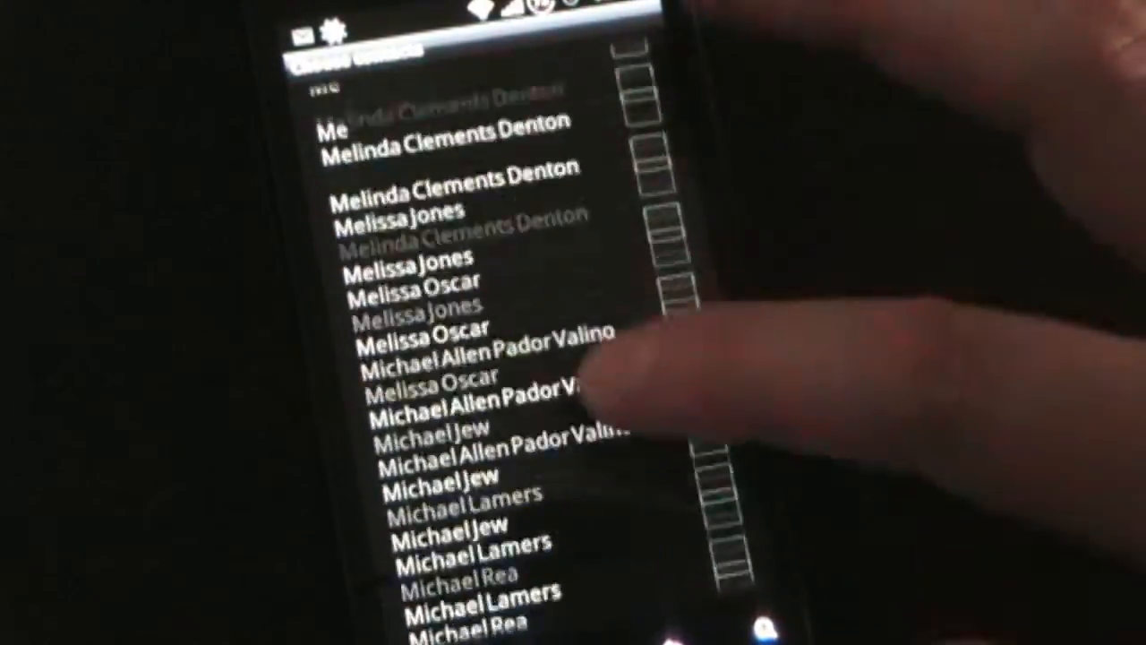
scroll(down, 3)
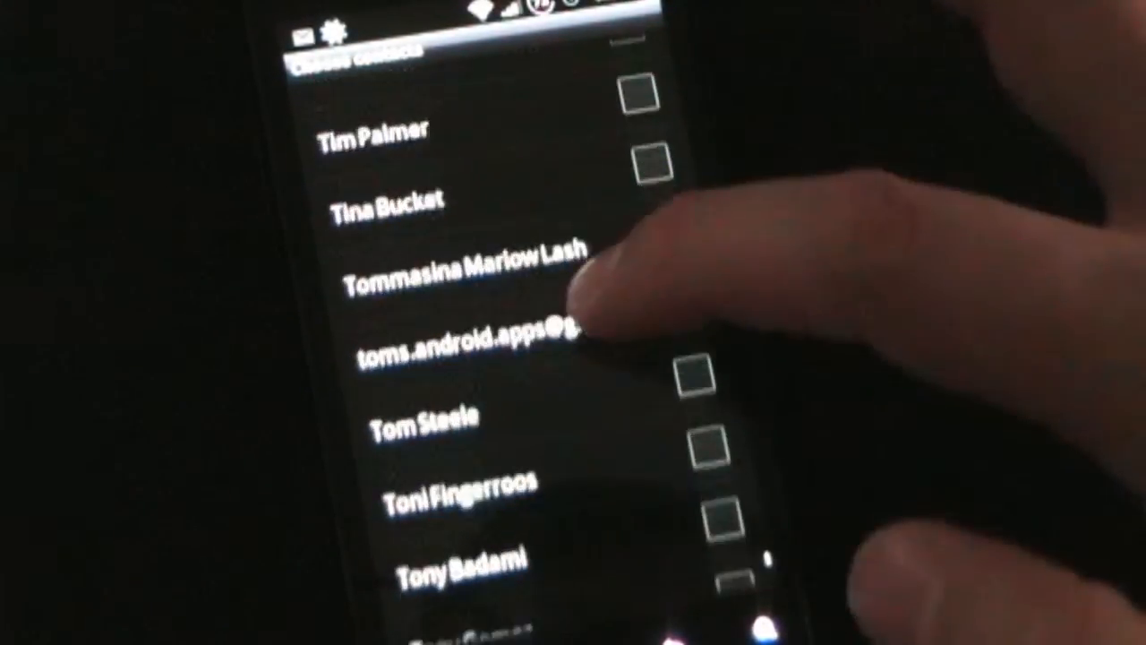
scroll(up, 3)
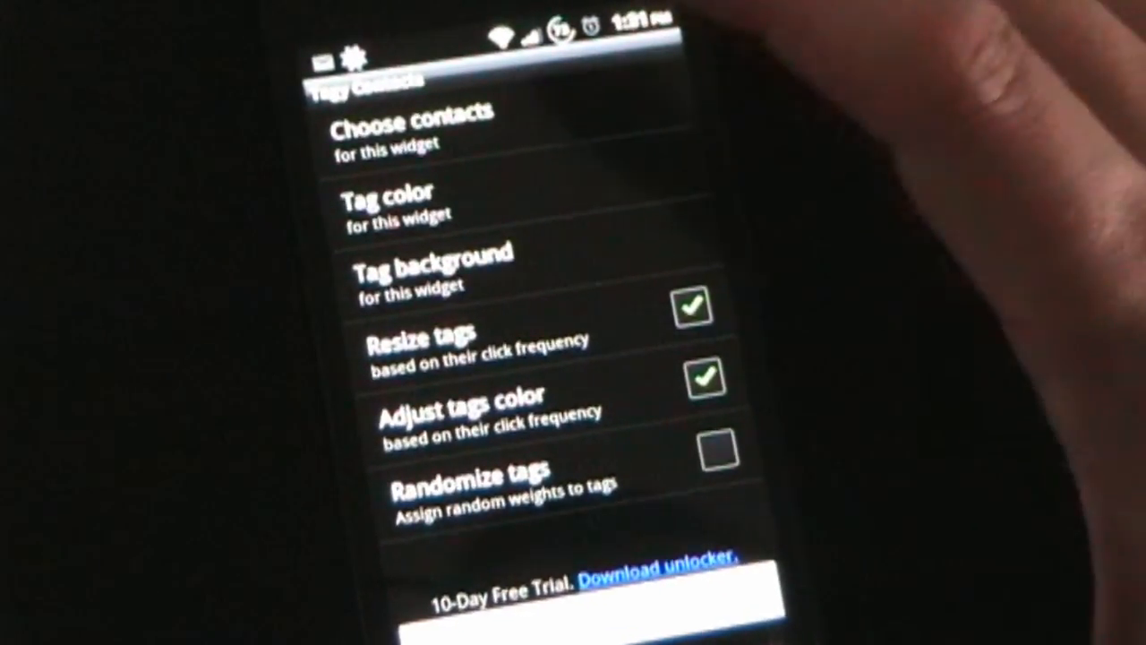
click(387, 204)
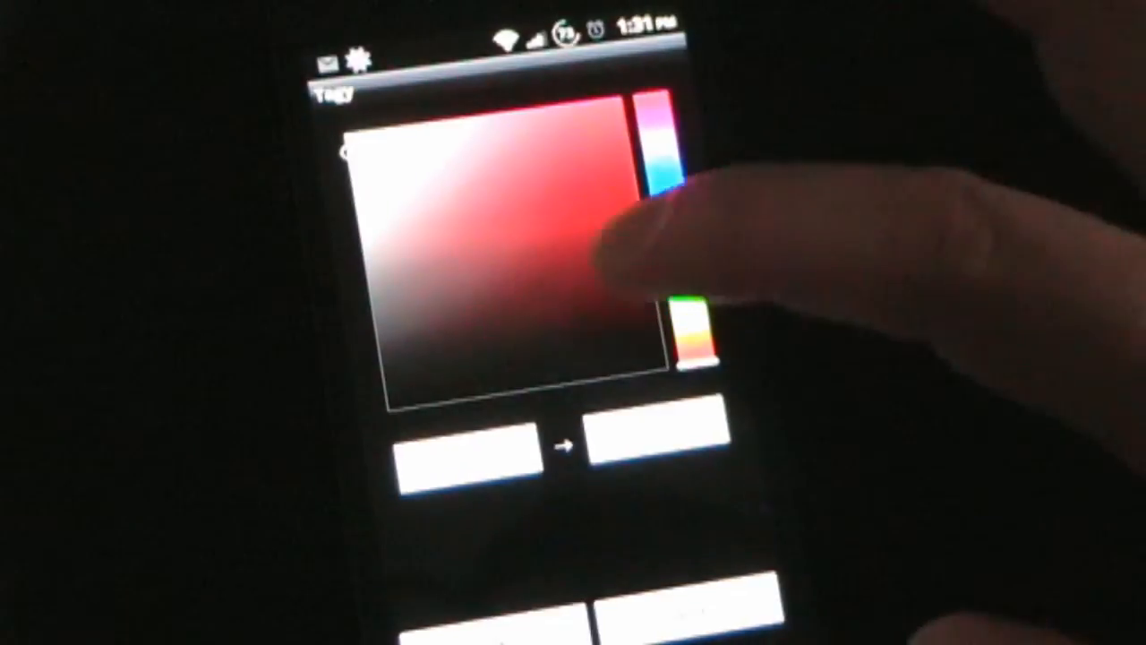
- Set the tag colour hue to a blue shade and confirm with Ok
drag(689, 314, 663, 179)
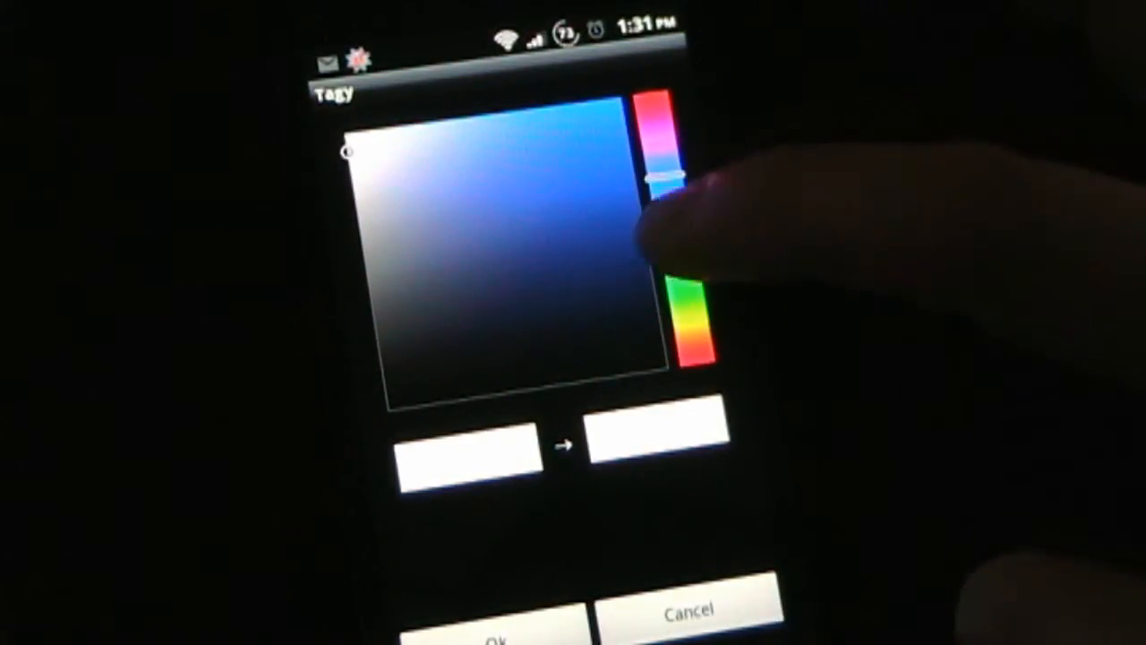
drag(672, 179, 677, 237)
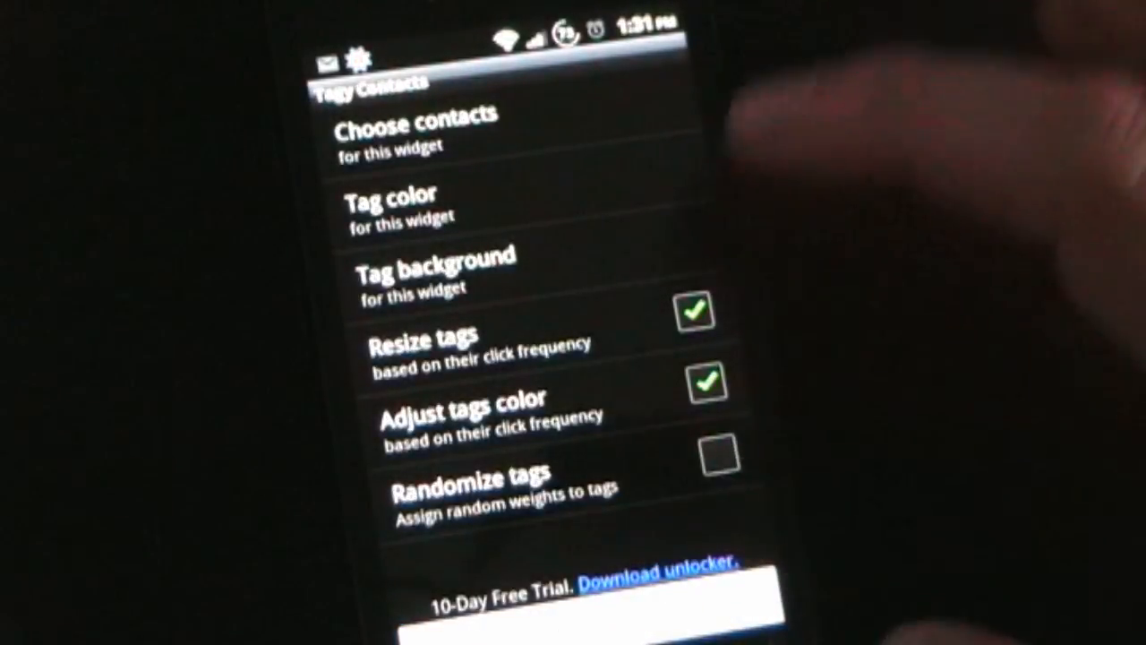
click(390, 201)
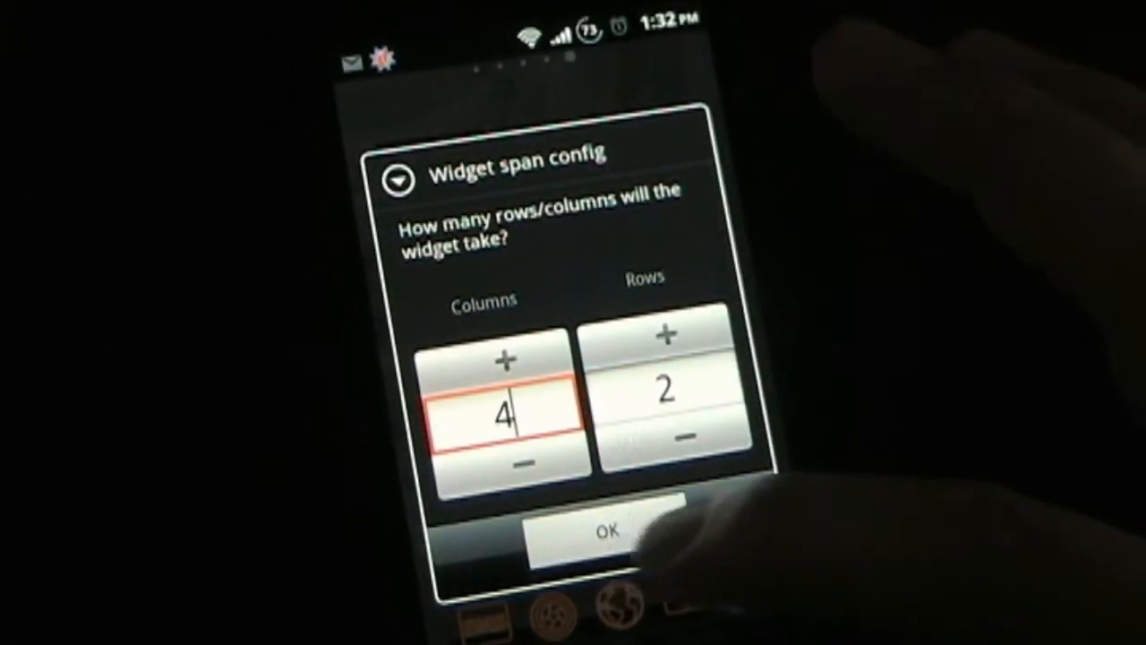
- Confirm the widget span of 4 columns by 2 rows to place it on the home screen
click(606, 528)
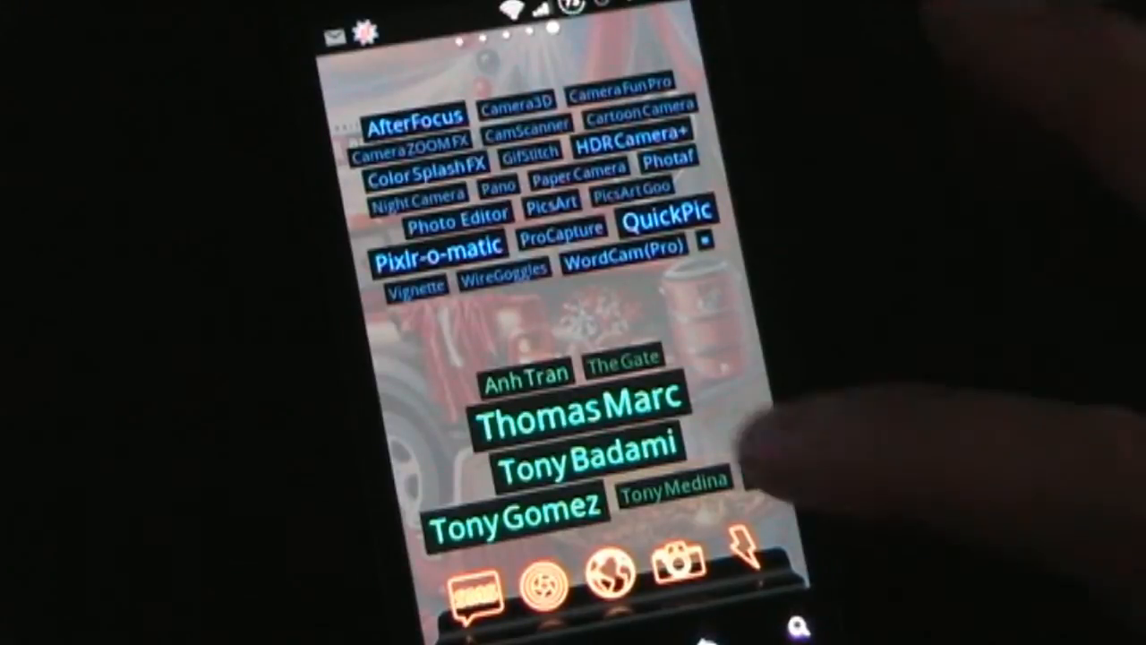
- Open a contact's details from its name tag on the Tagy Contacts widget
click(582, 414)
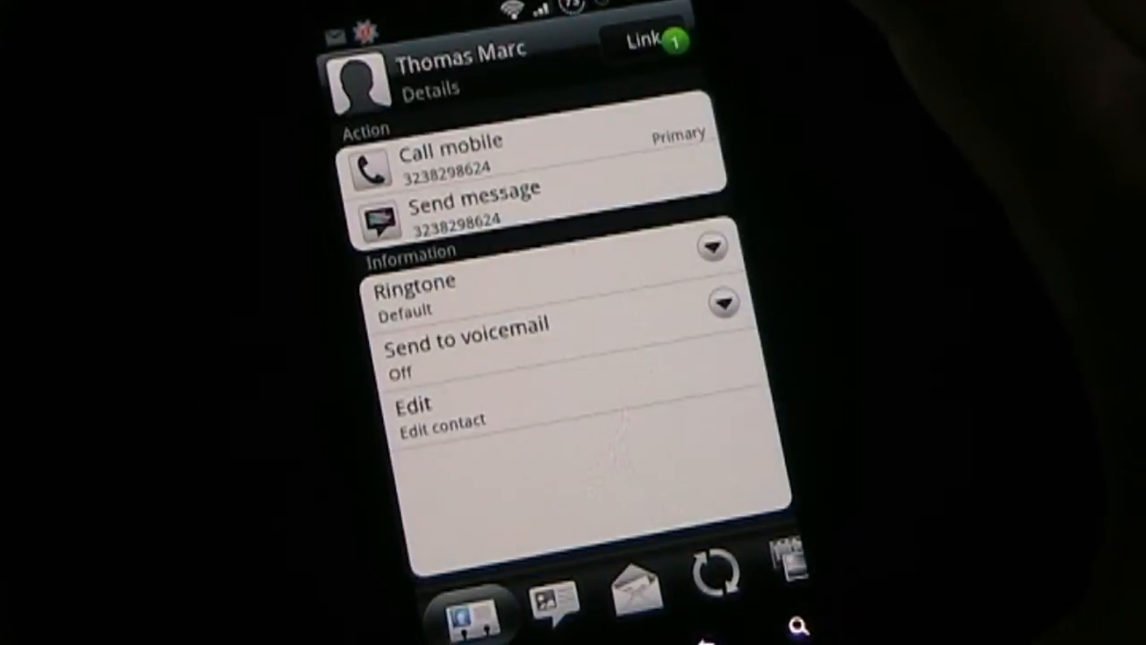